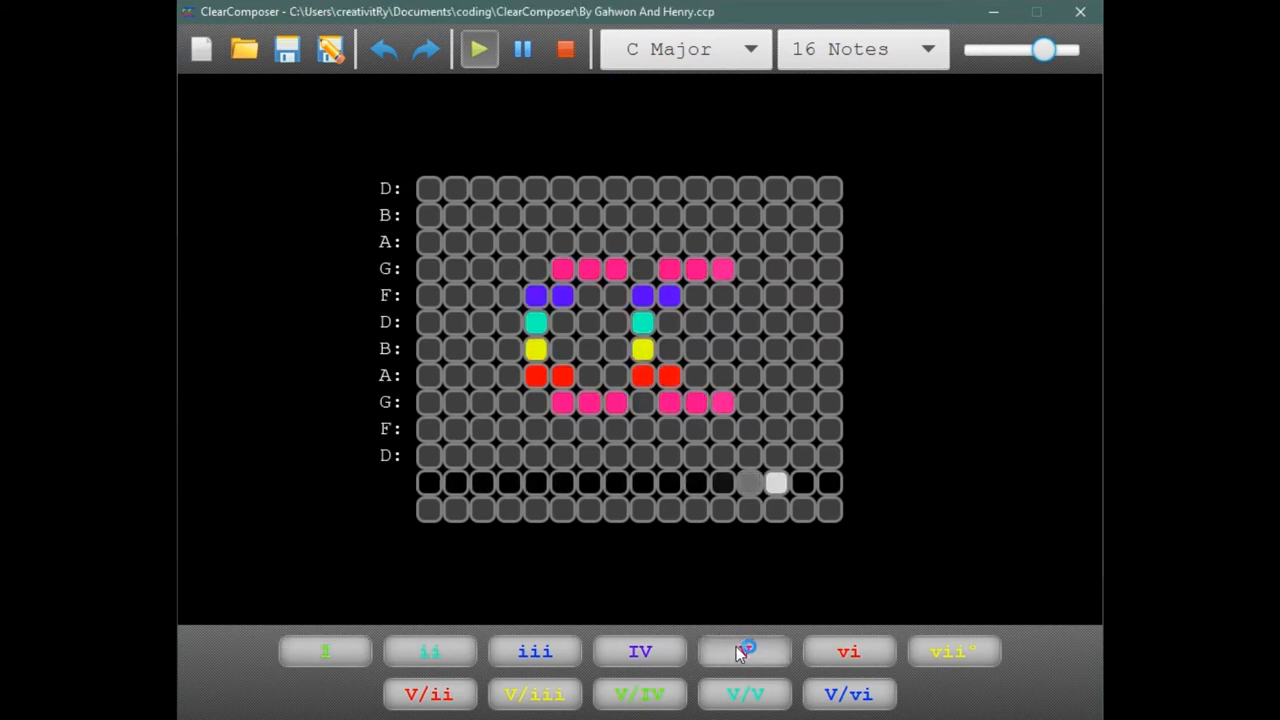
- Switch the playing song through V, I and IV chords, then start a new song
click(744, 651)
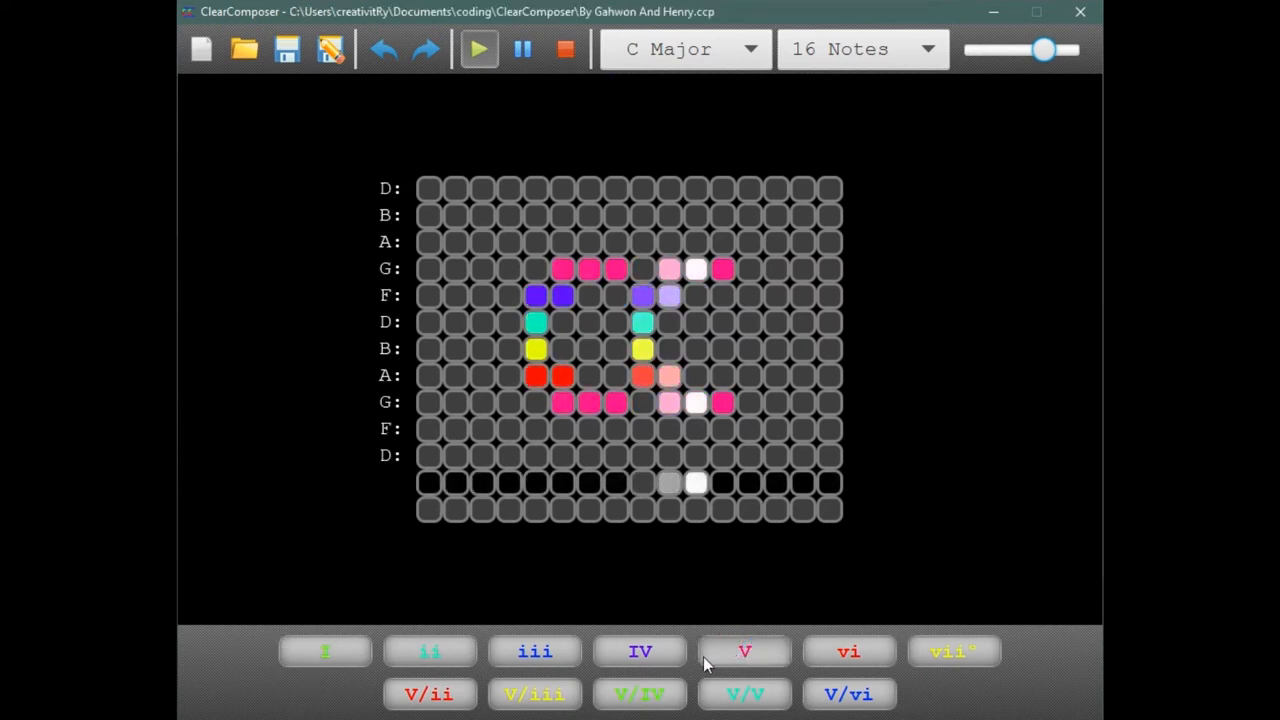
click(324, 651)
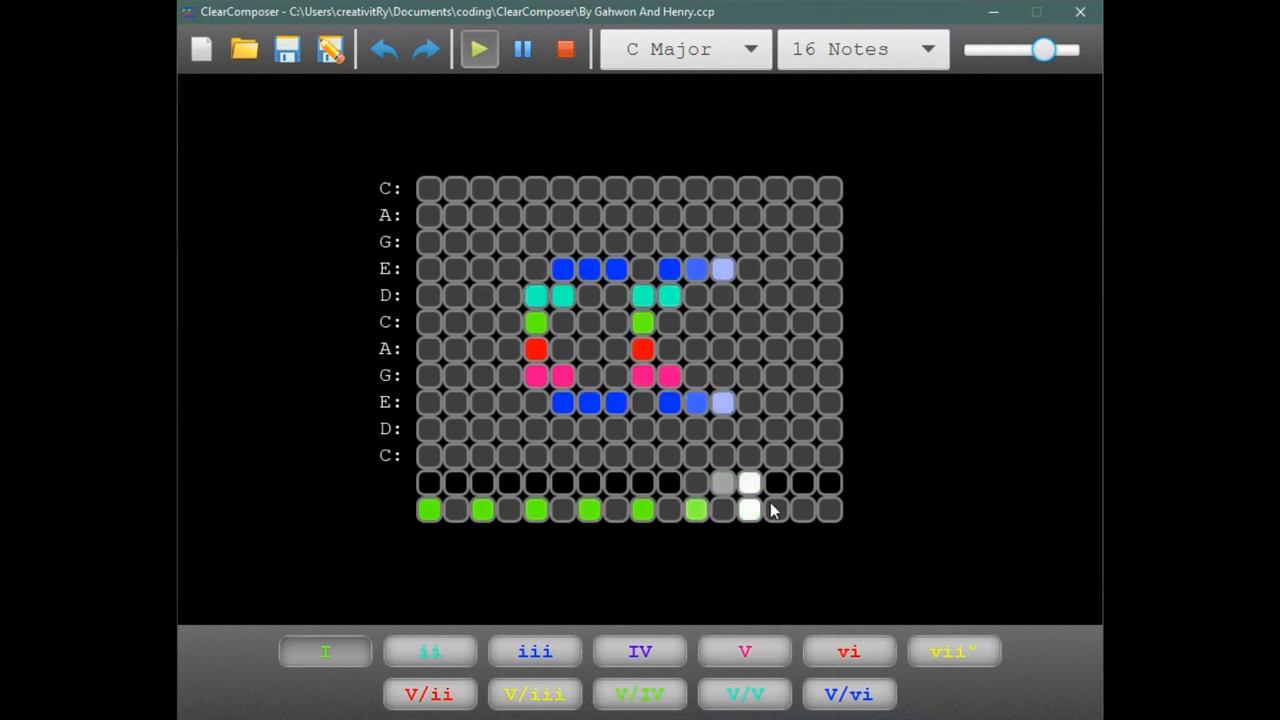
click(640, 651)
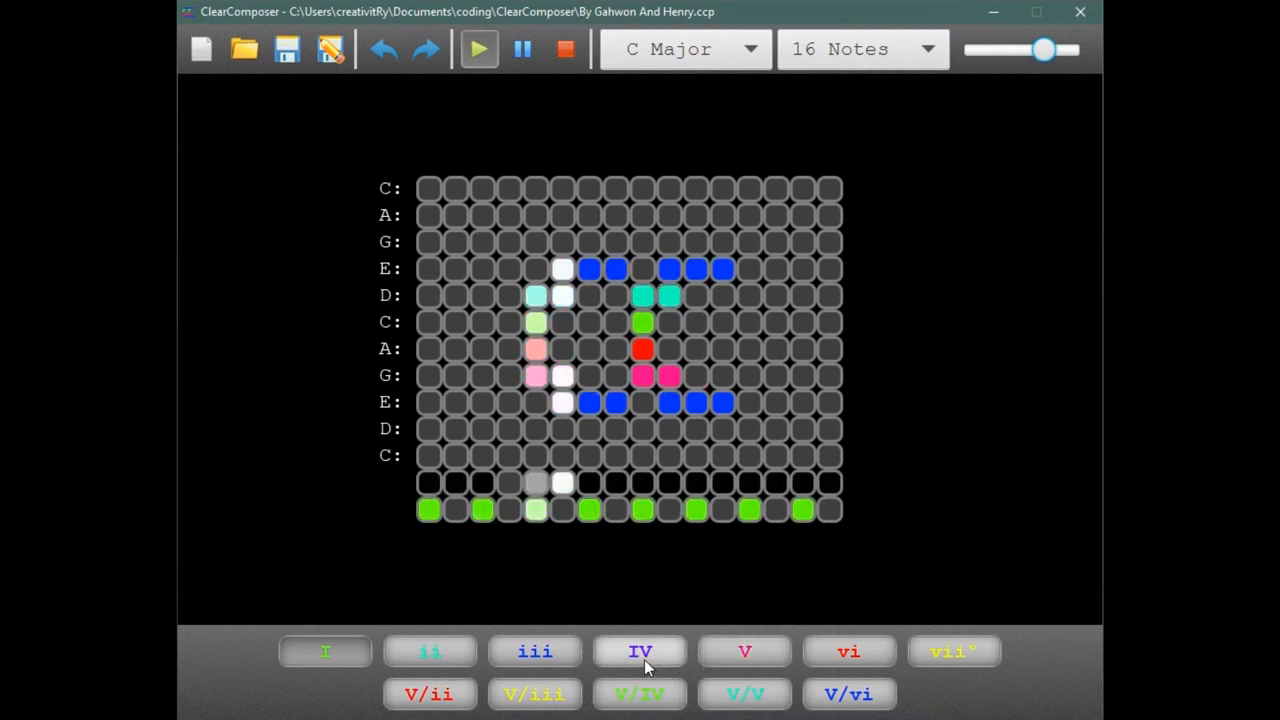
click(640, 651)
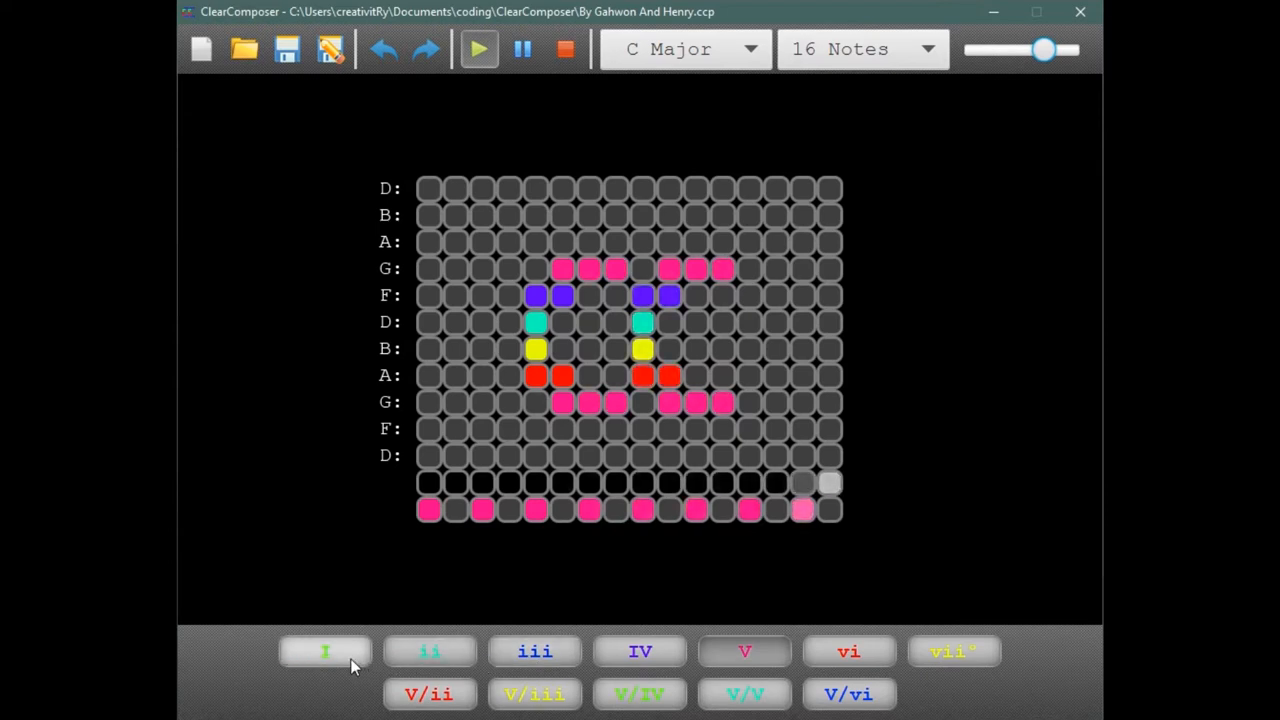
click(201, 49)
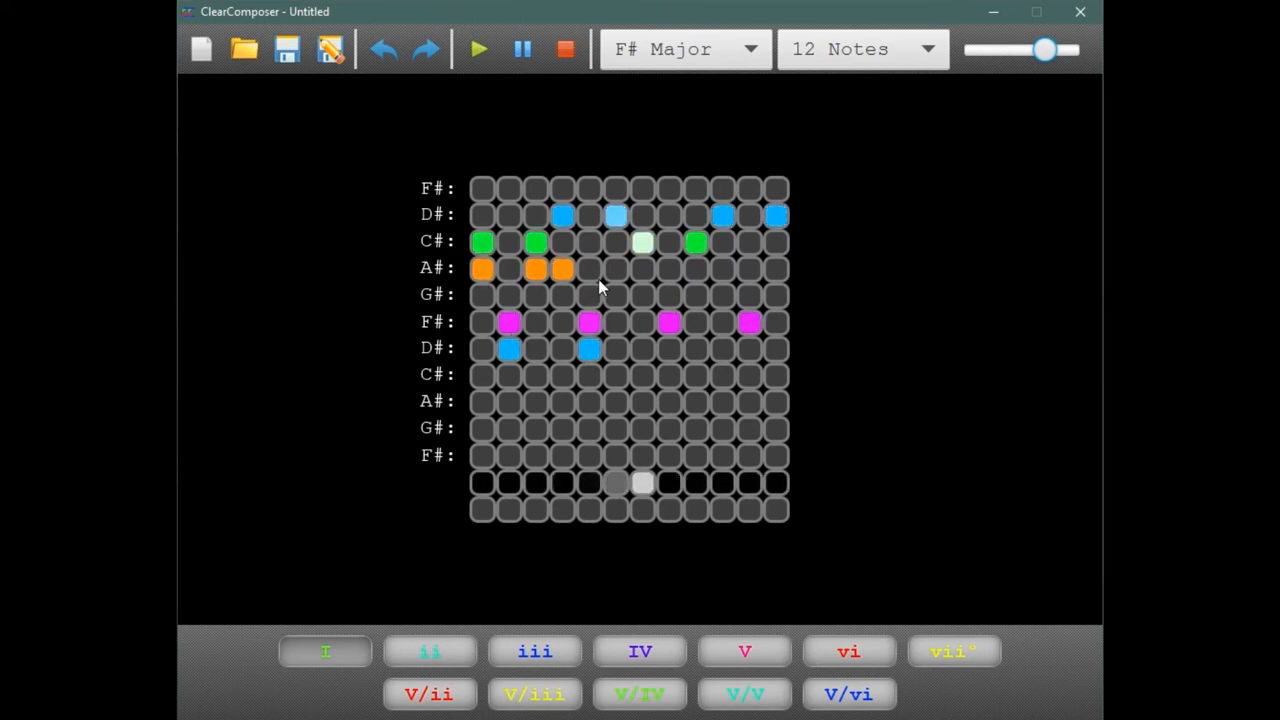
- Add notes to the A# row and bottom bass row, then switch to the IV chord
click(695, 267)
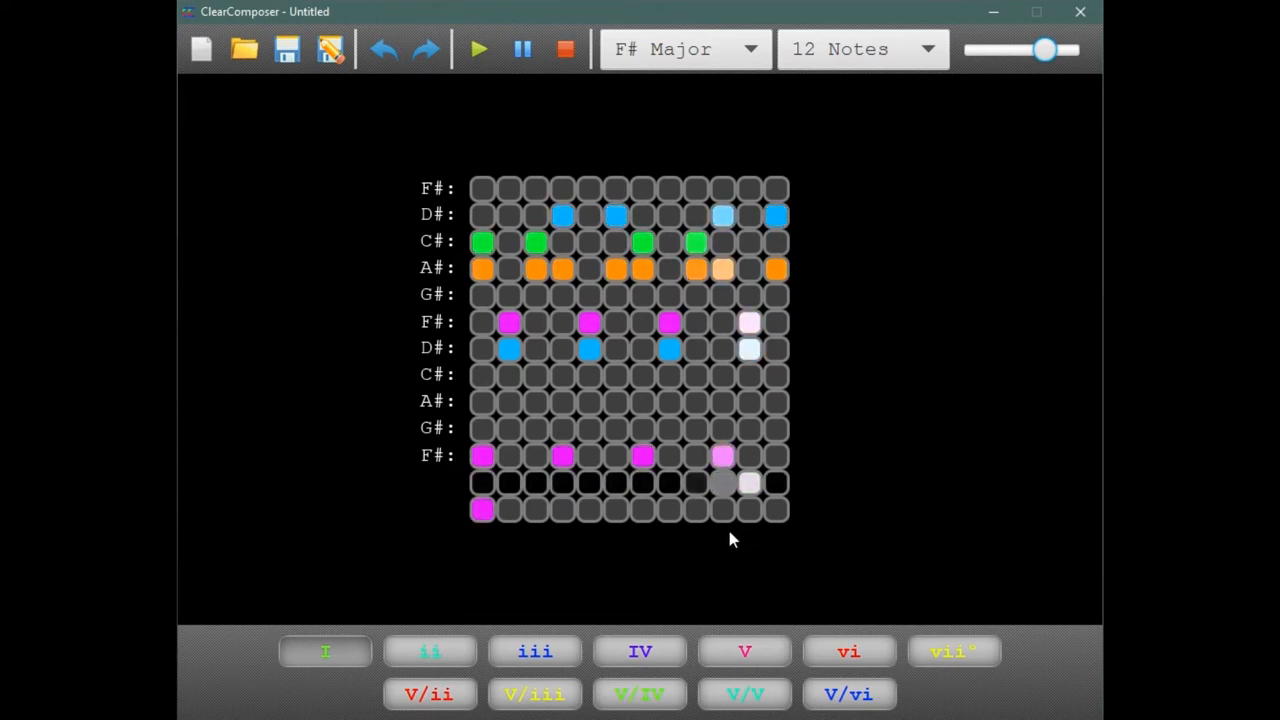
click(848, 694)
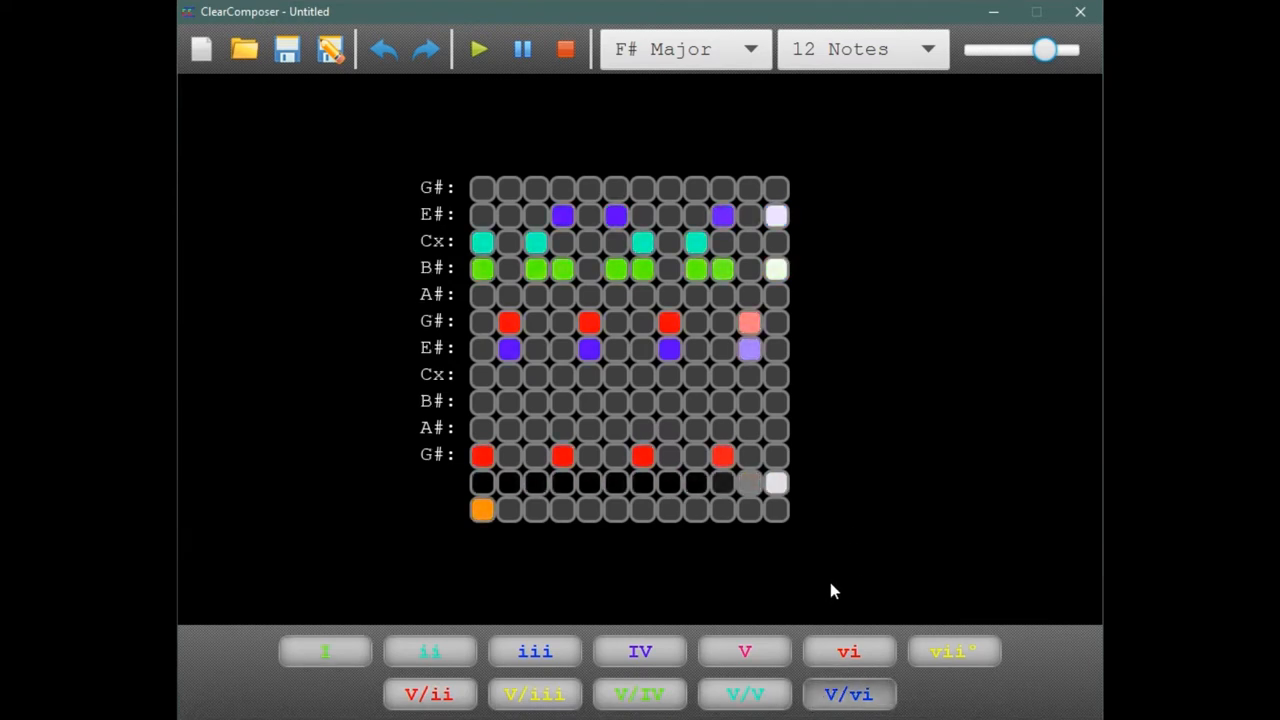
click(848, 651)
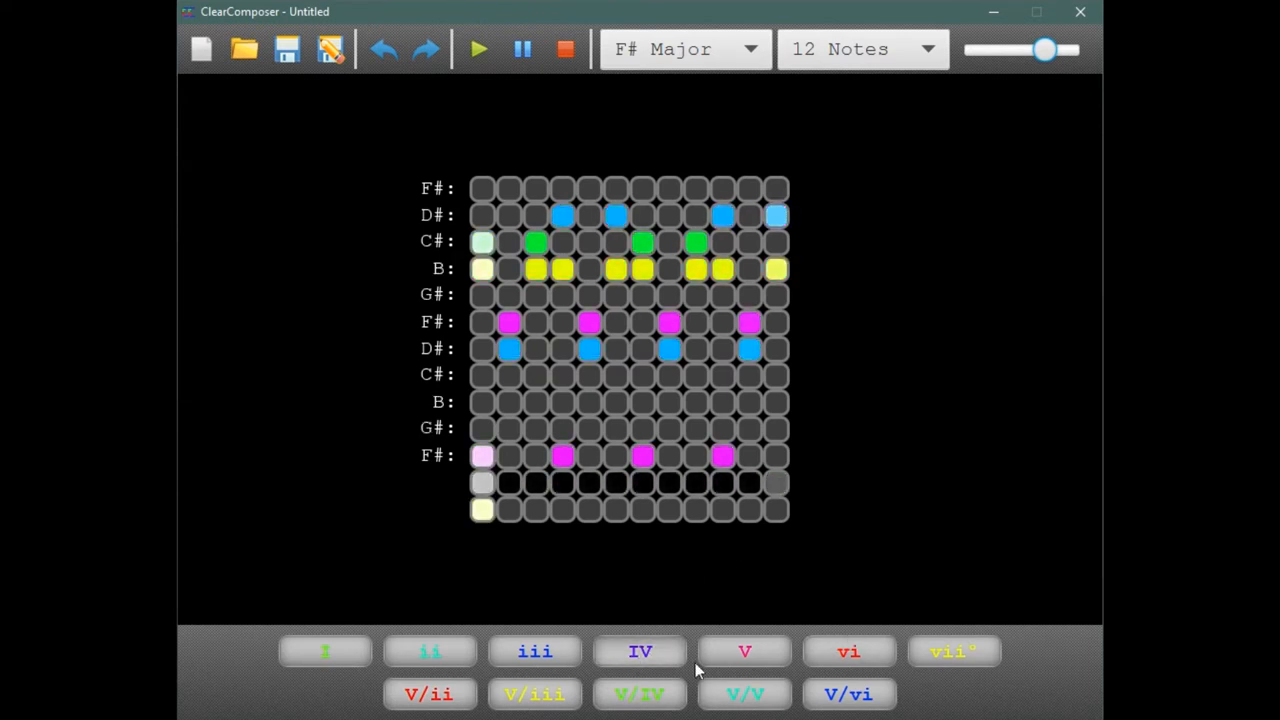
- Cycle the harmony through the V, I, vi and ii chords during playback
click(744, 651)
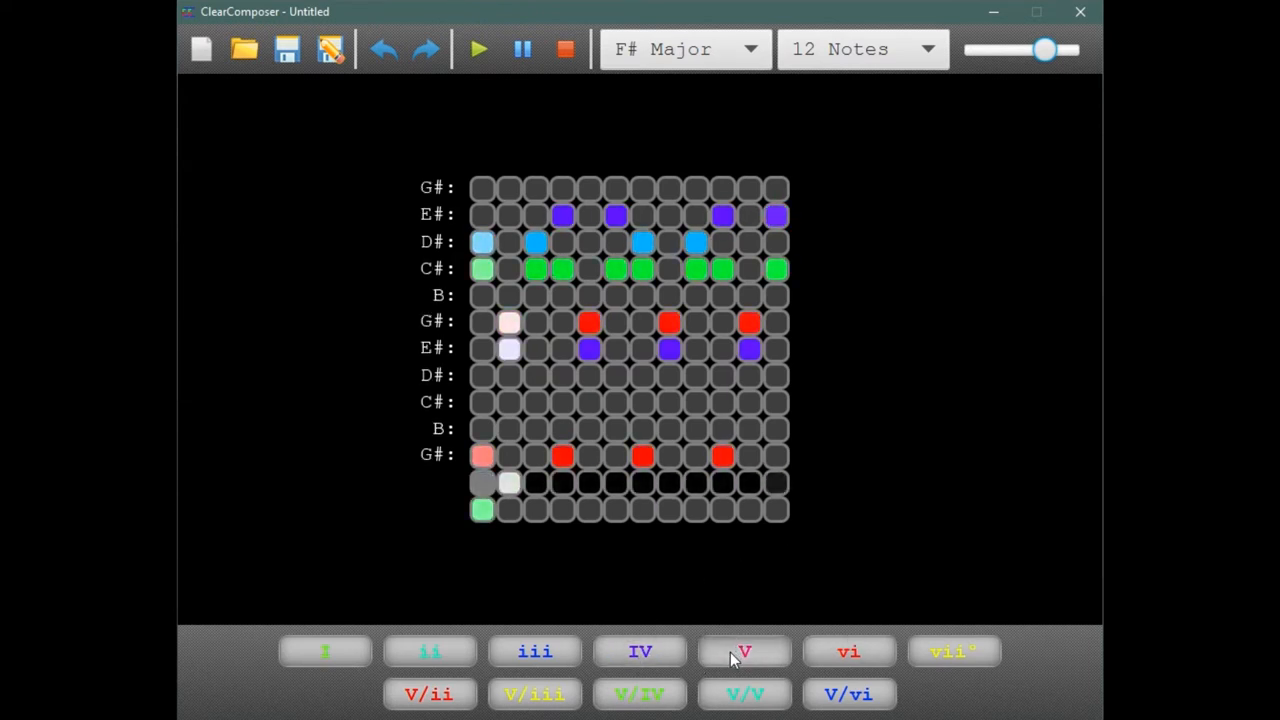
click(325, 651)
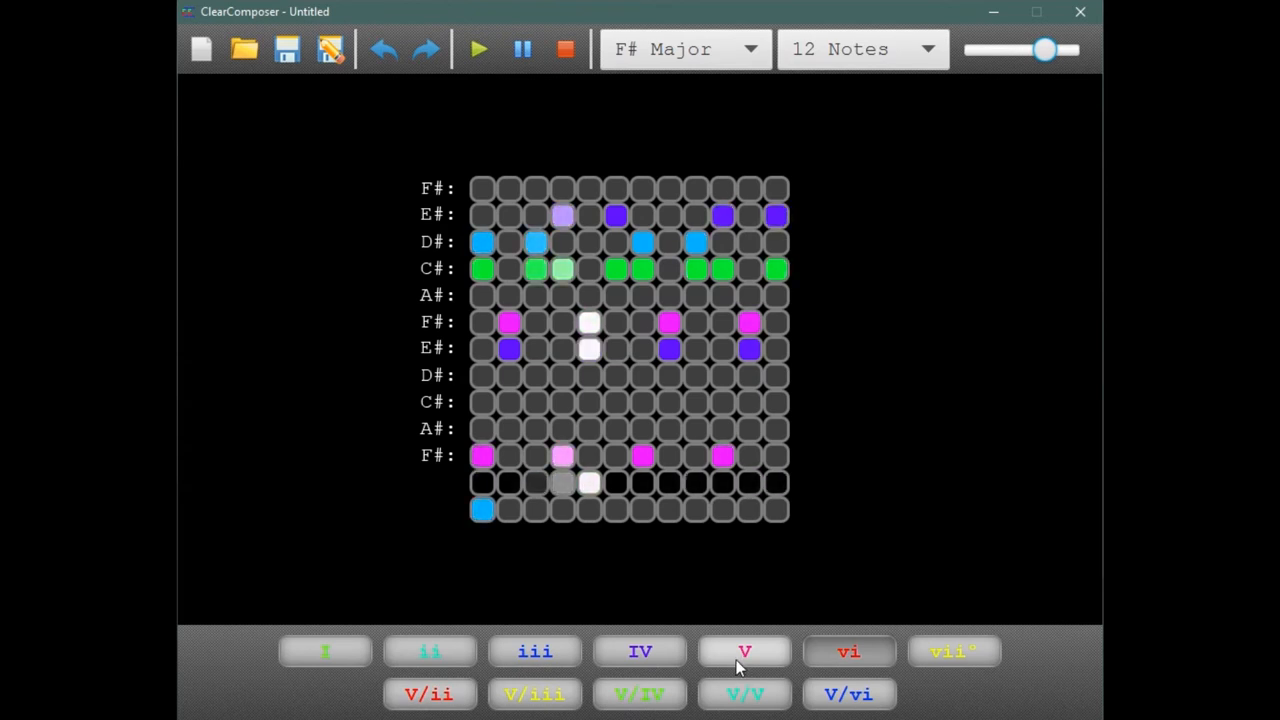
click(744, 651)
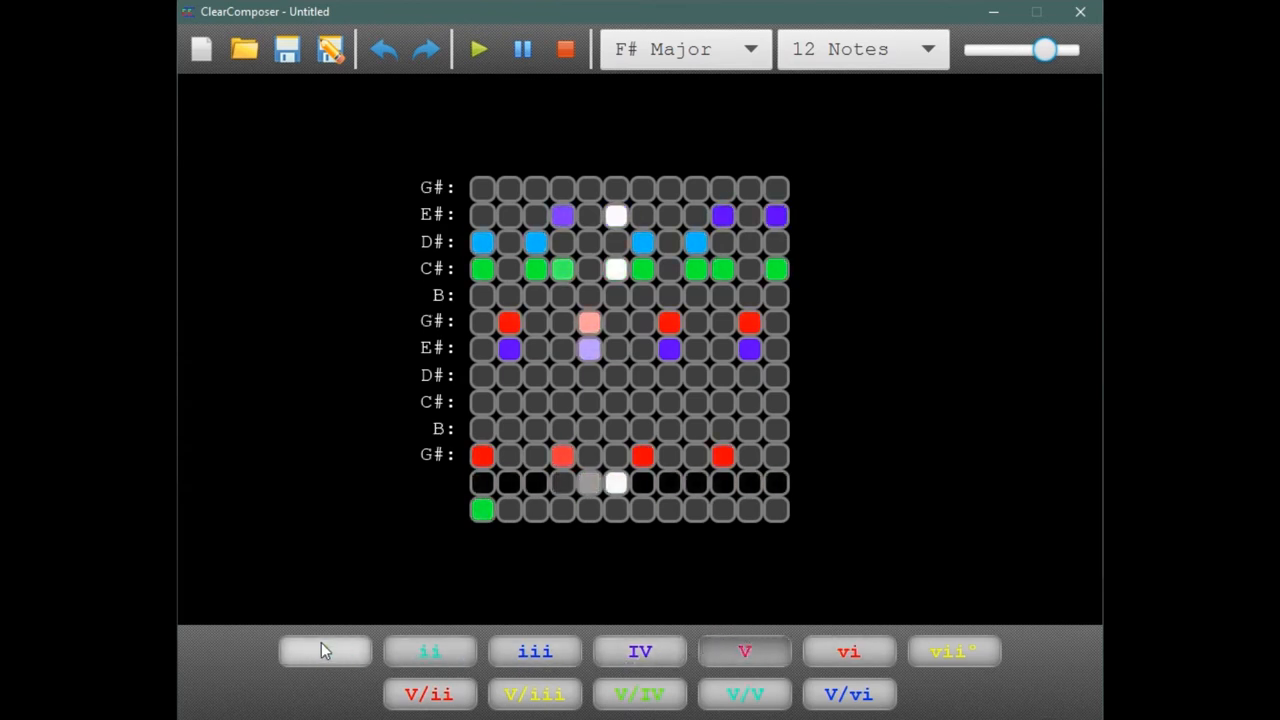
click(324, 651)
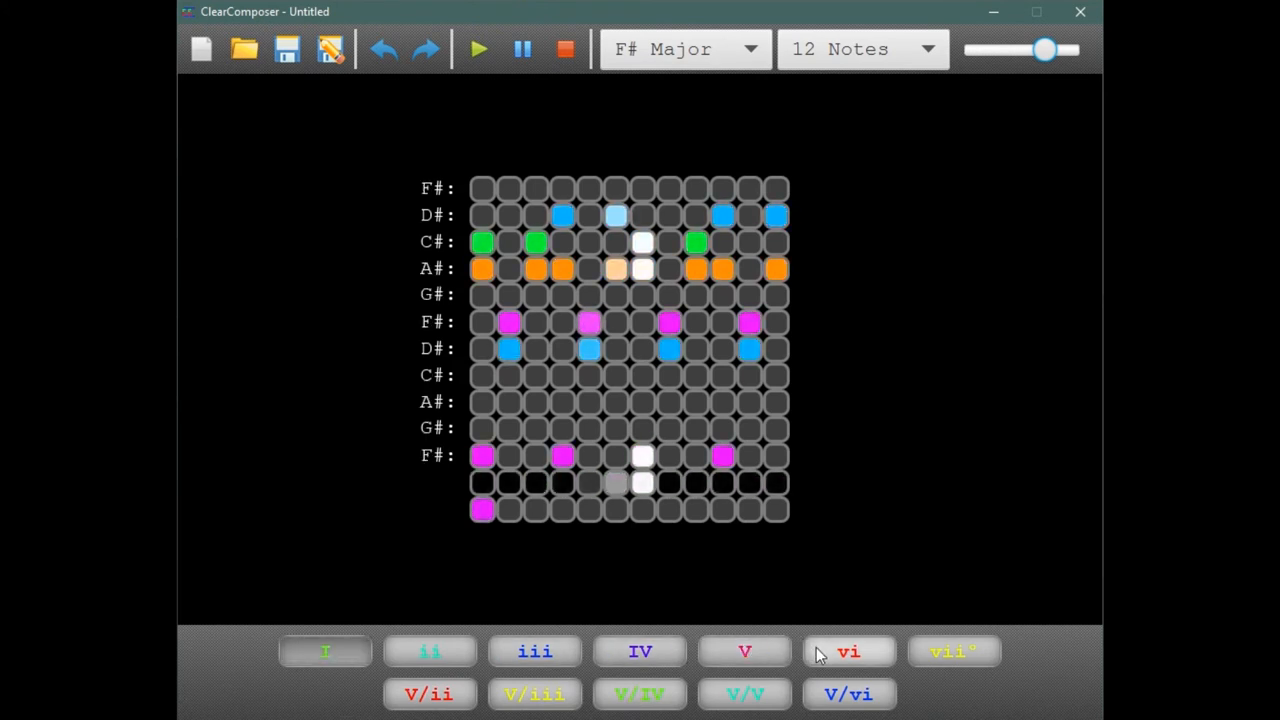
click(430, 651)
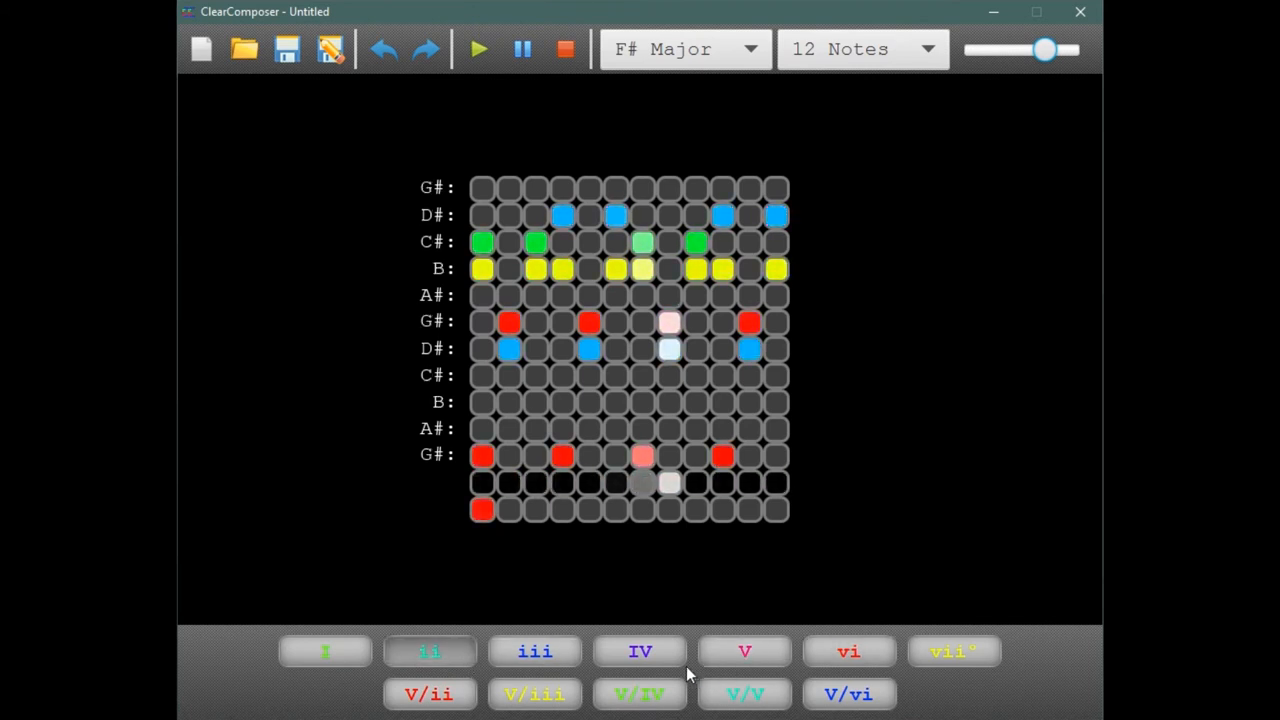
click(744, 651)
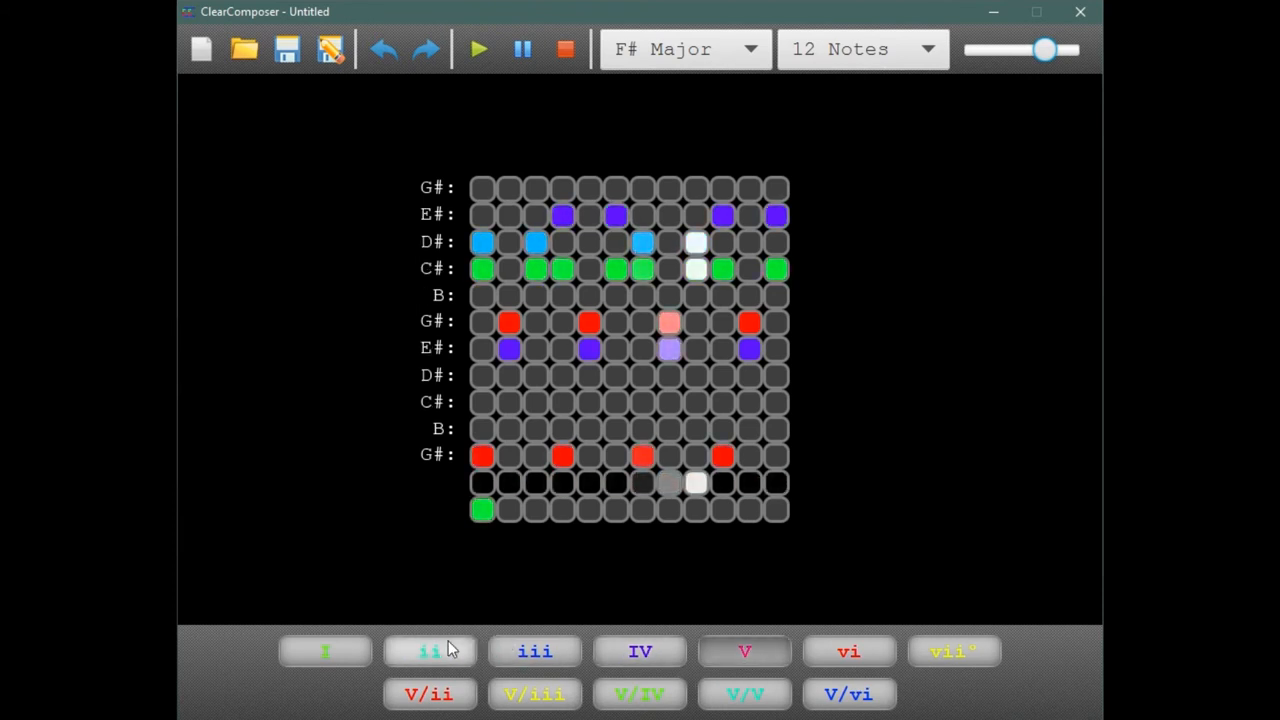
click(324, 651)
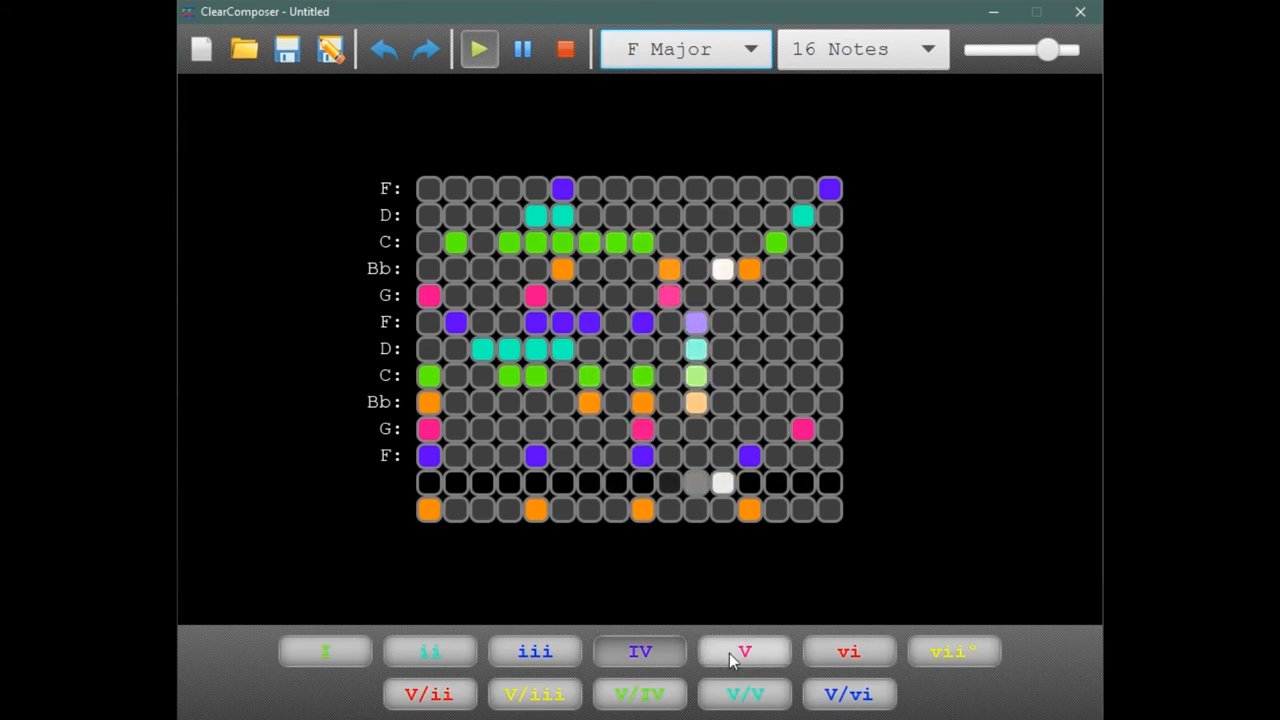
- Switch between the IV and V chords and begin placing notes along the top row
click(848, 694)
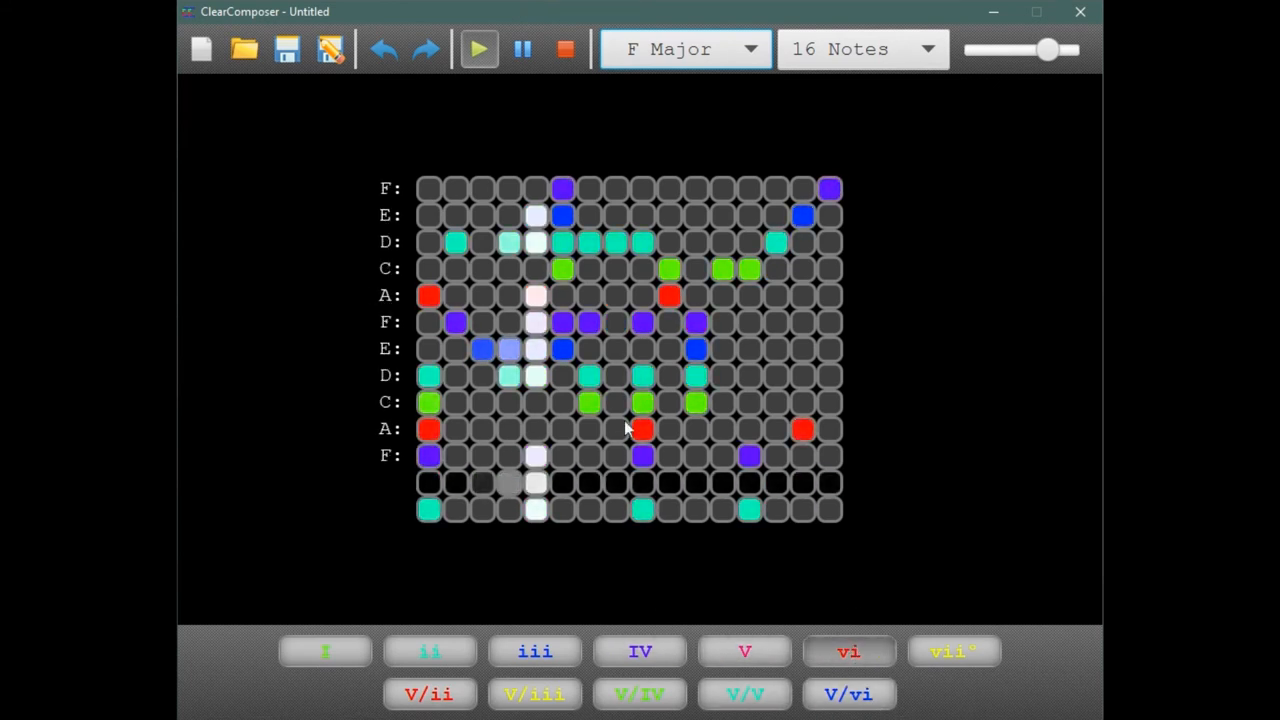
click(640, 651)
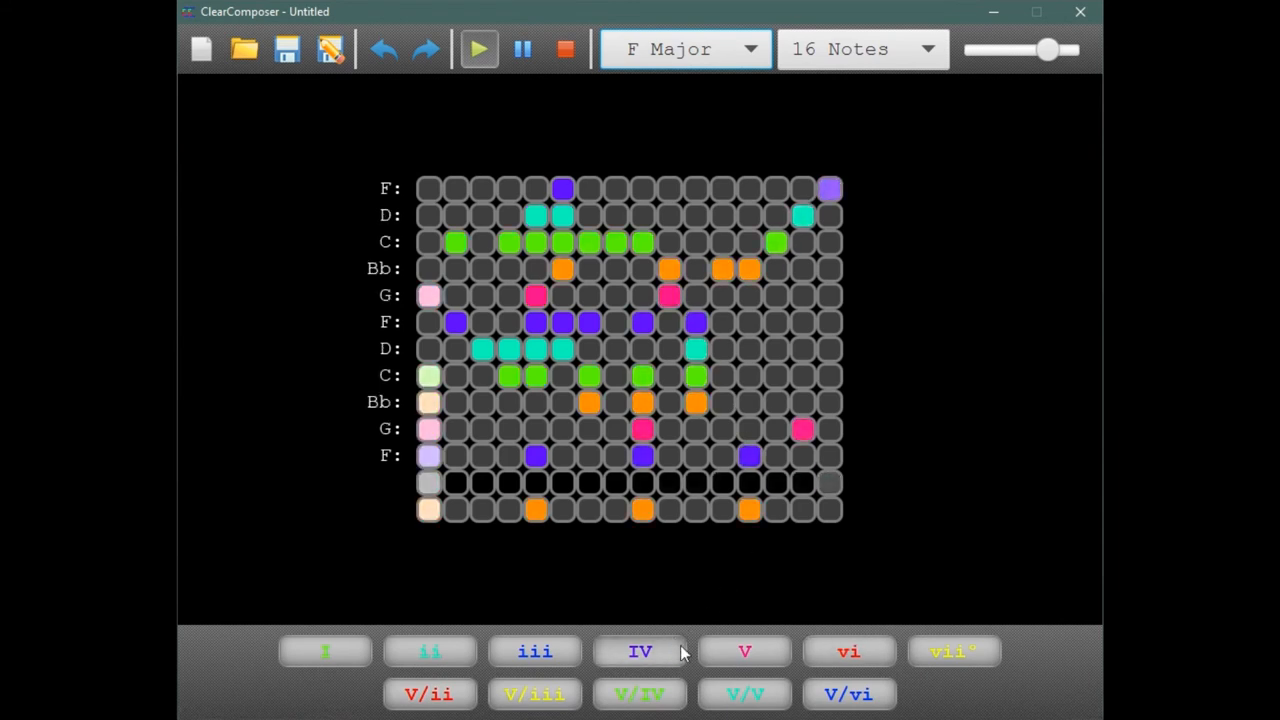
click(744, 651)
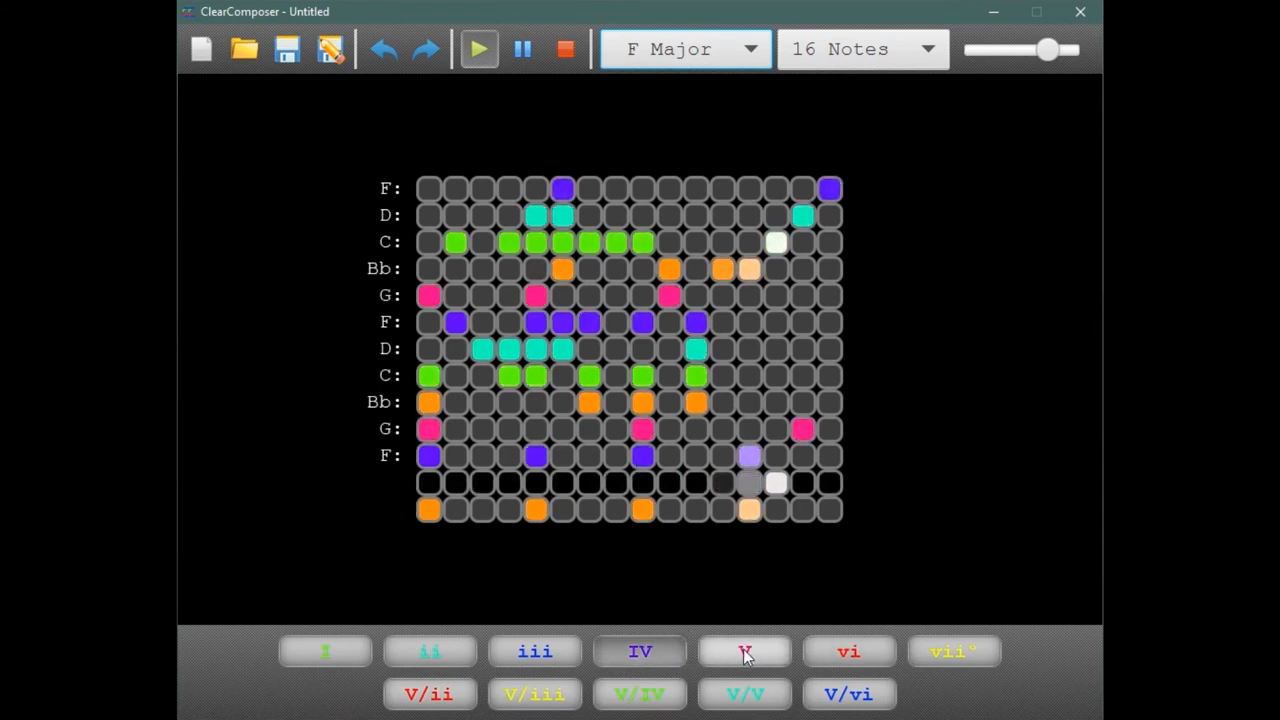
click(744, 651)
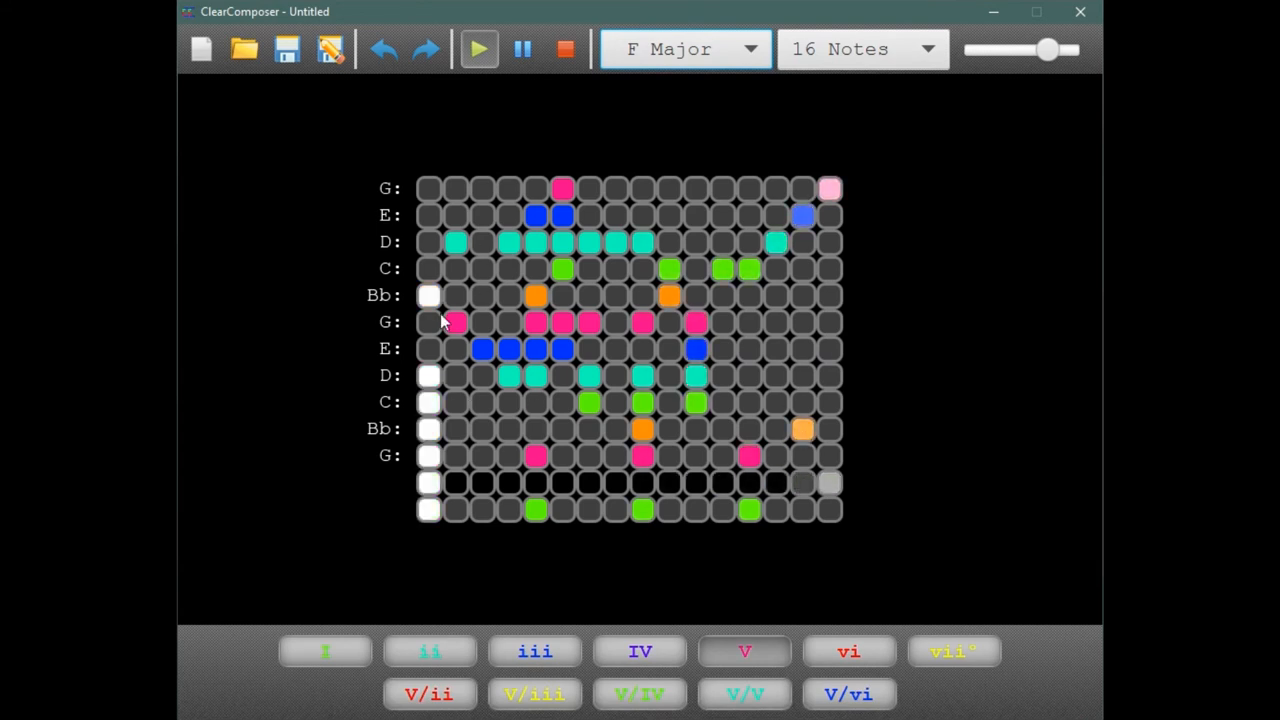
click(639, 651)
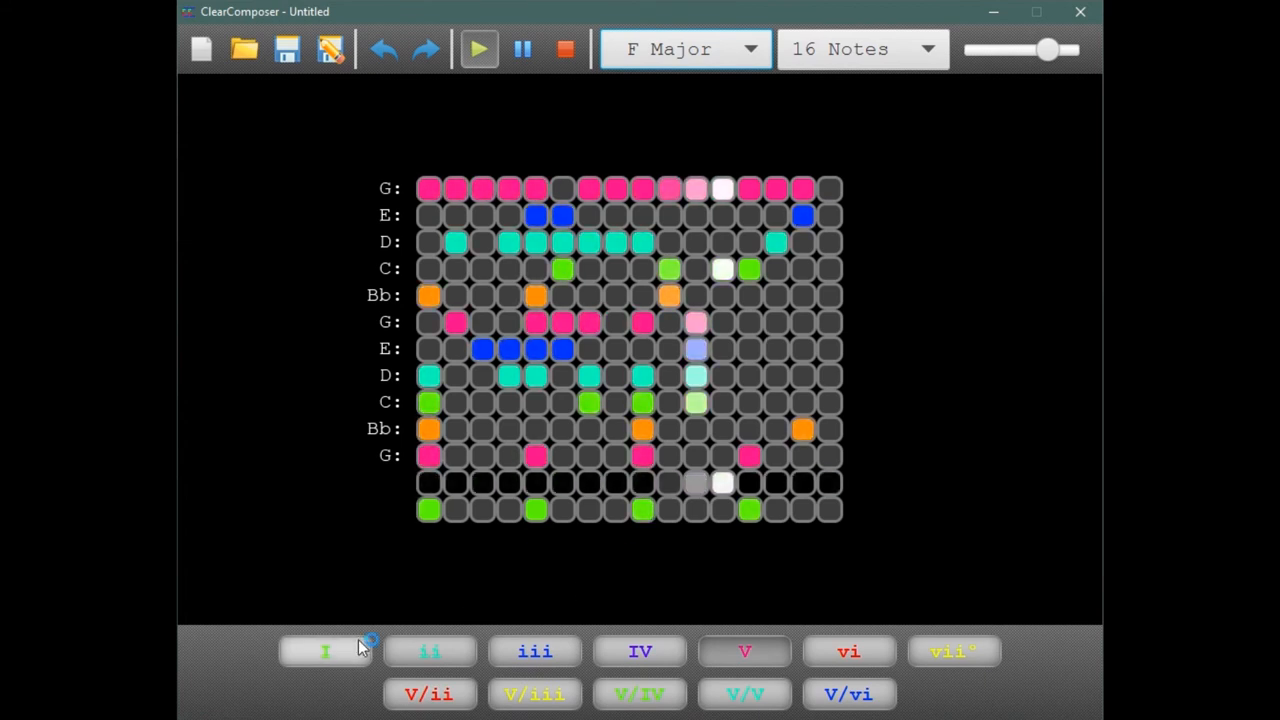
- Switch back to the I chord and drag the toolbar tempo slider left
click(325, 651)
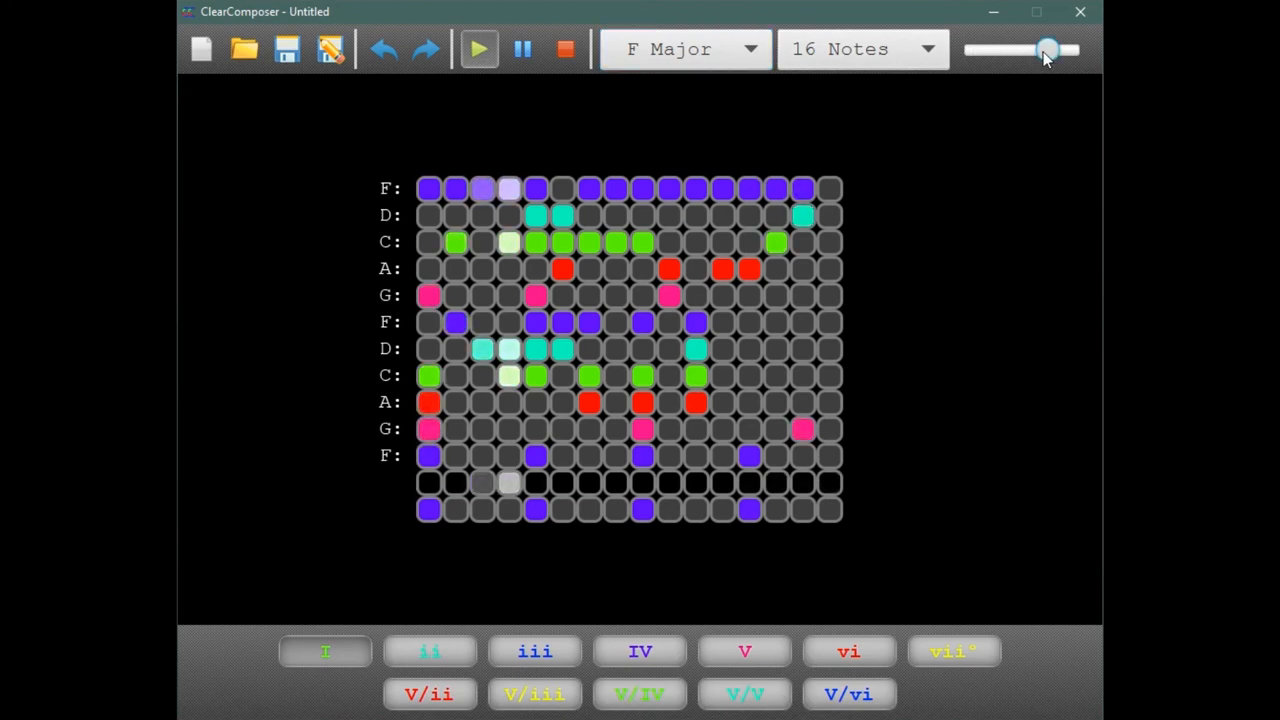
drag(1047, 50, 1022, 50)
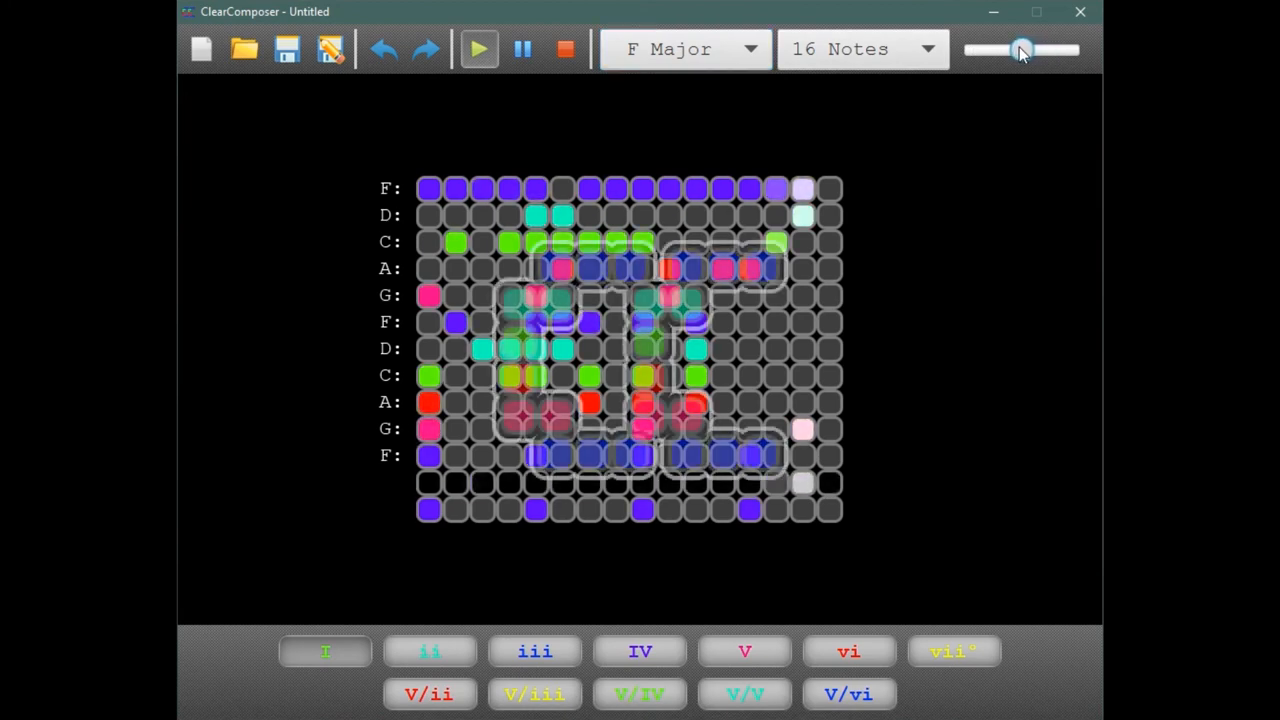